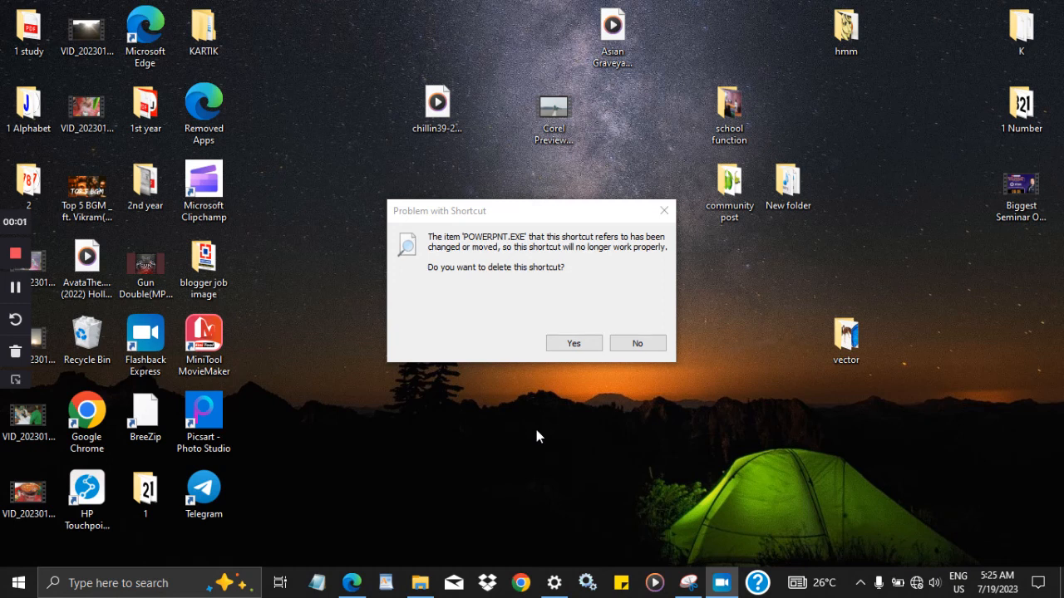
mouse_move(542, 433)
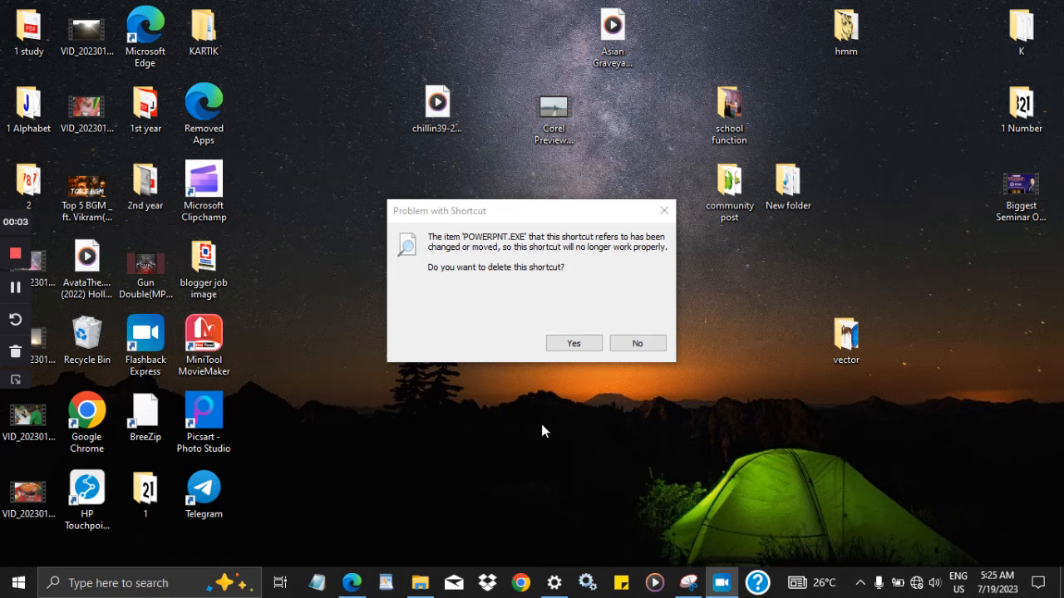
mouse_move(485, 241)
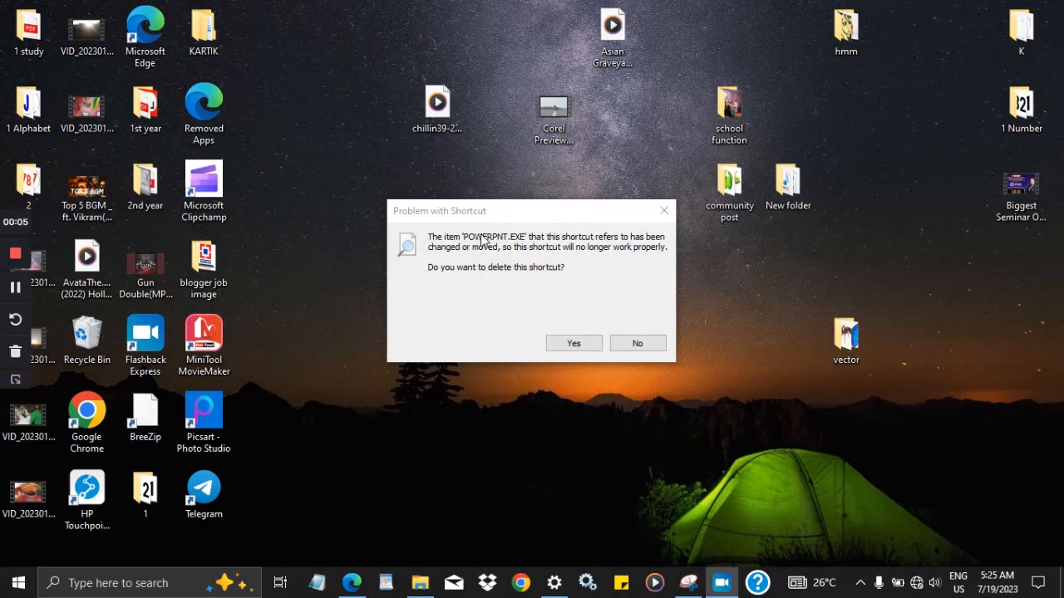
mouse_move(508, 250)
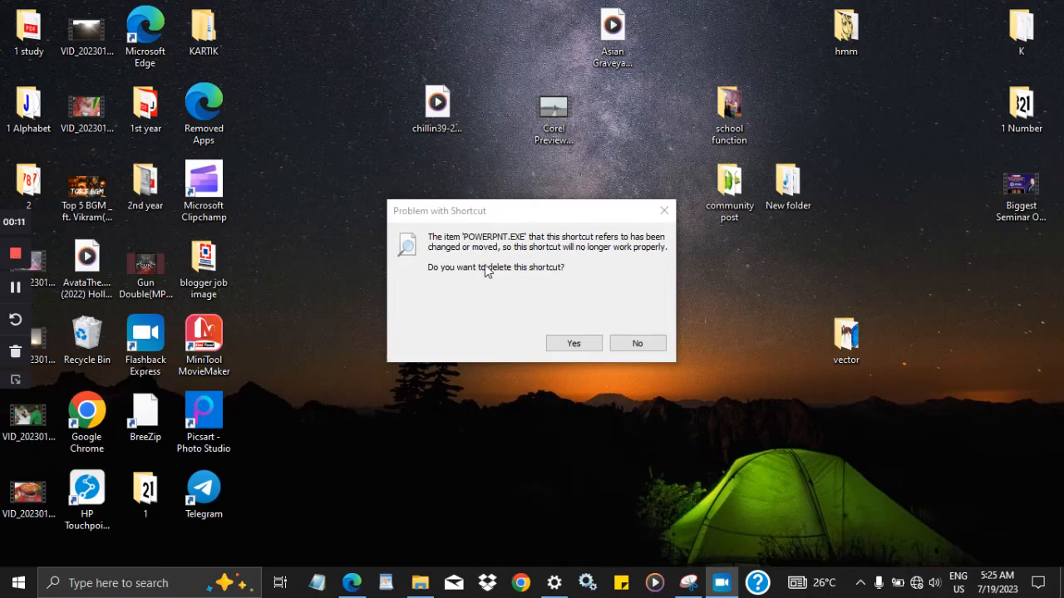
mouse_move(516, 262)
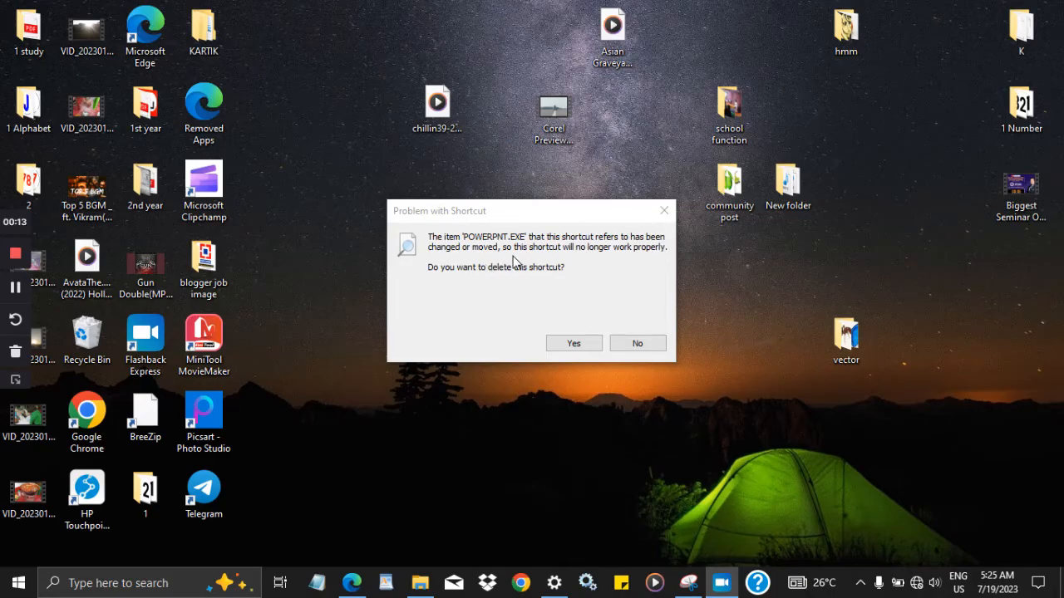
mouse_move(628, 256)
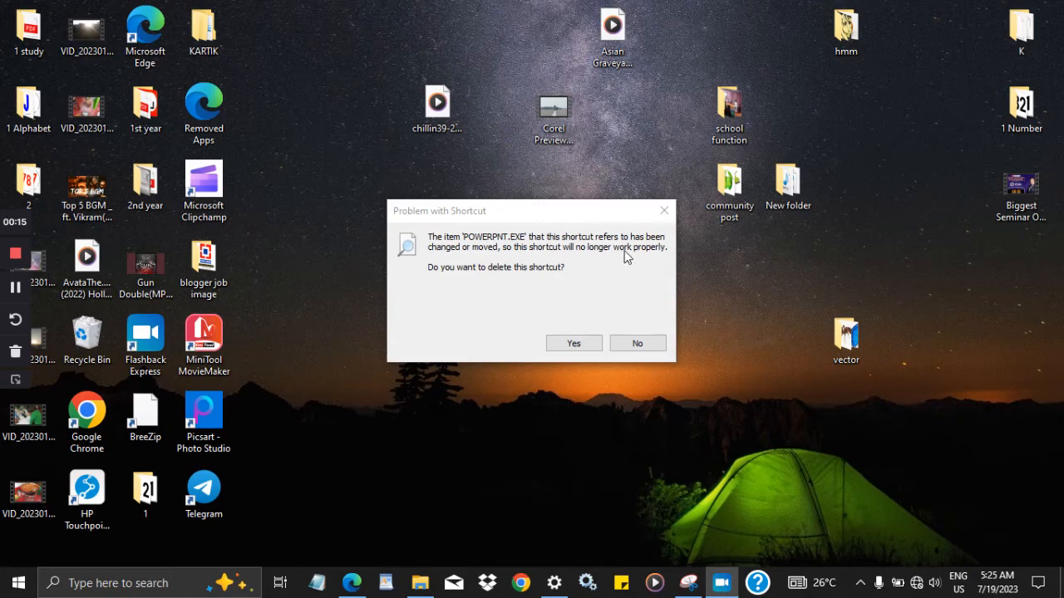
mouse_move(515, 273)
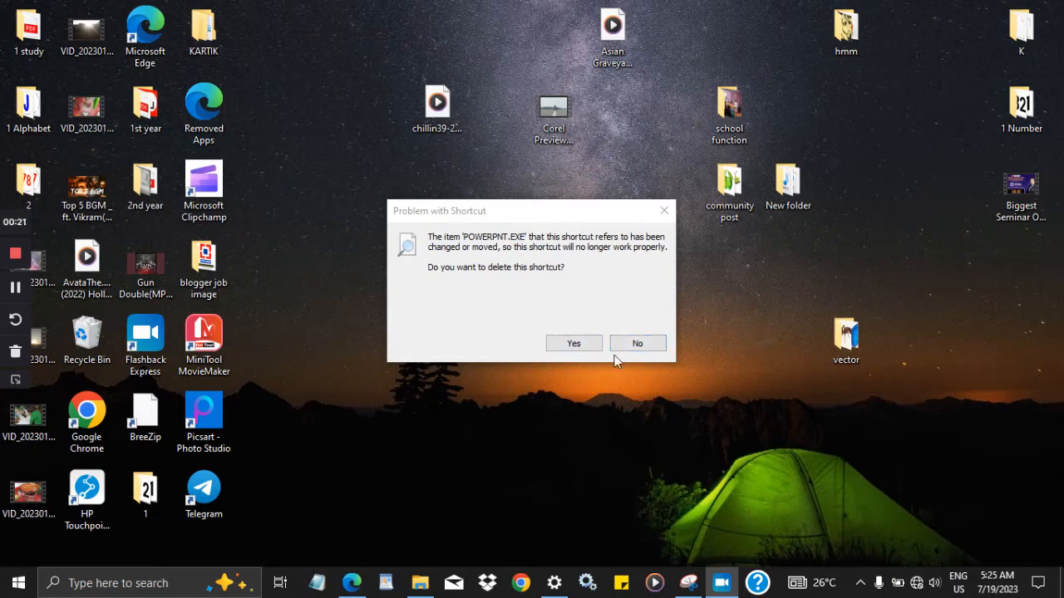
mouse_move(547, 409)
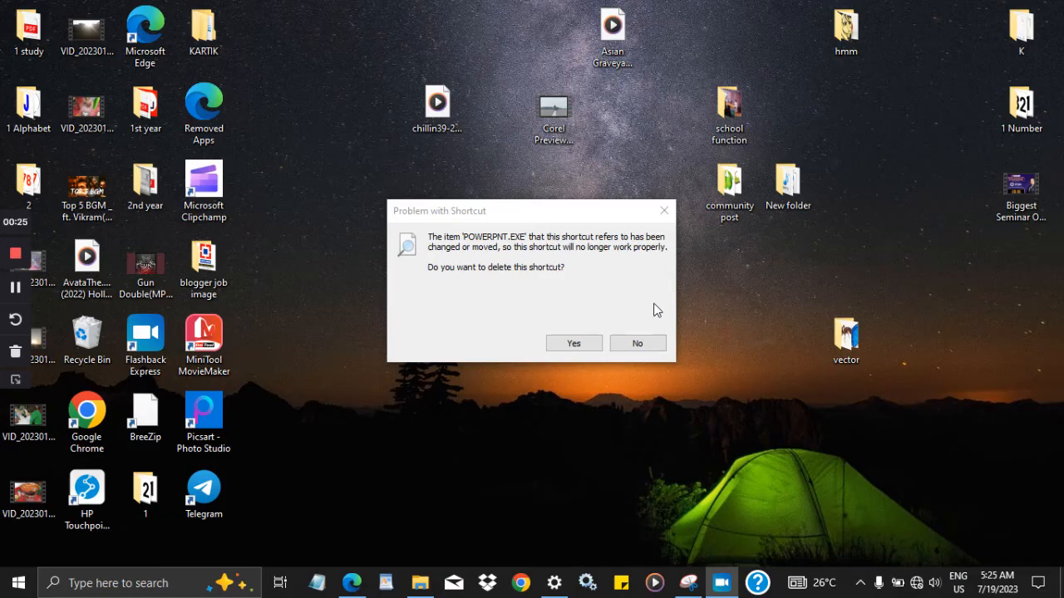
mouse_move(607, 296)
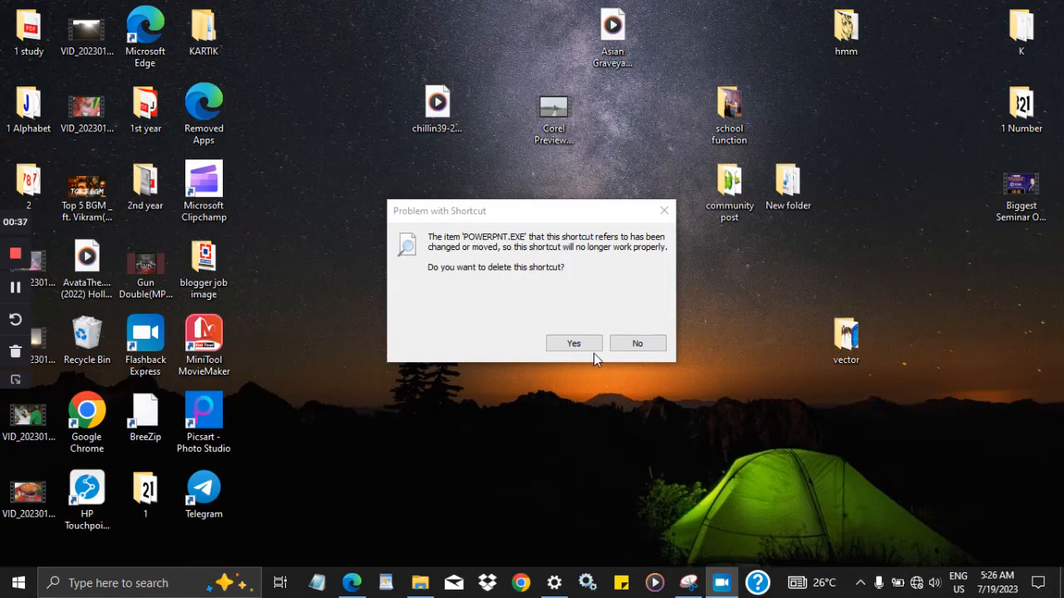
mouse_move(17, 582)
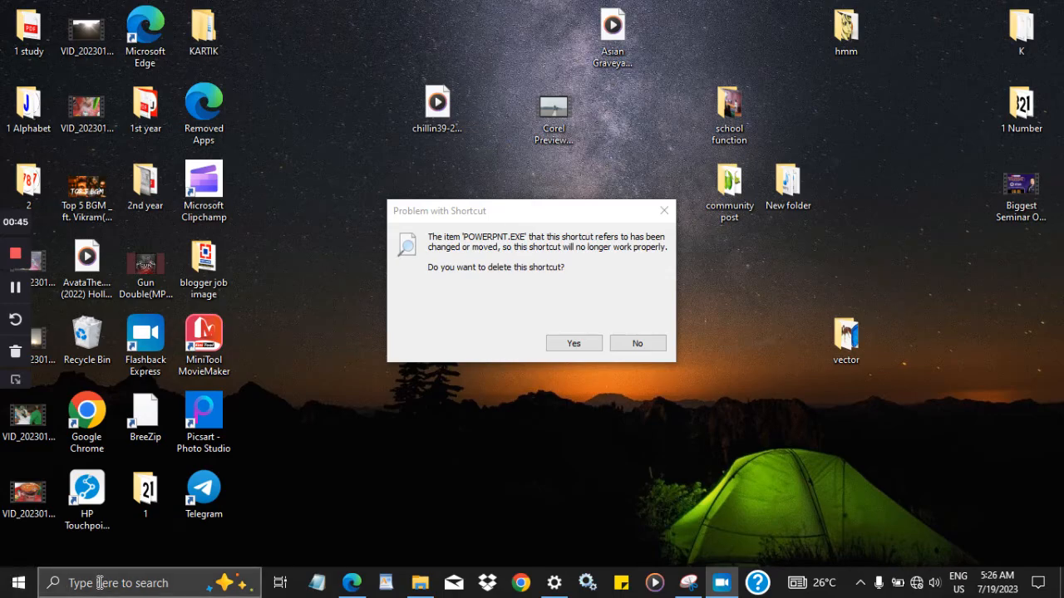
Reach the Apps category from the Settings home page to load Apps & features.
click(150, 582)
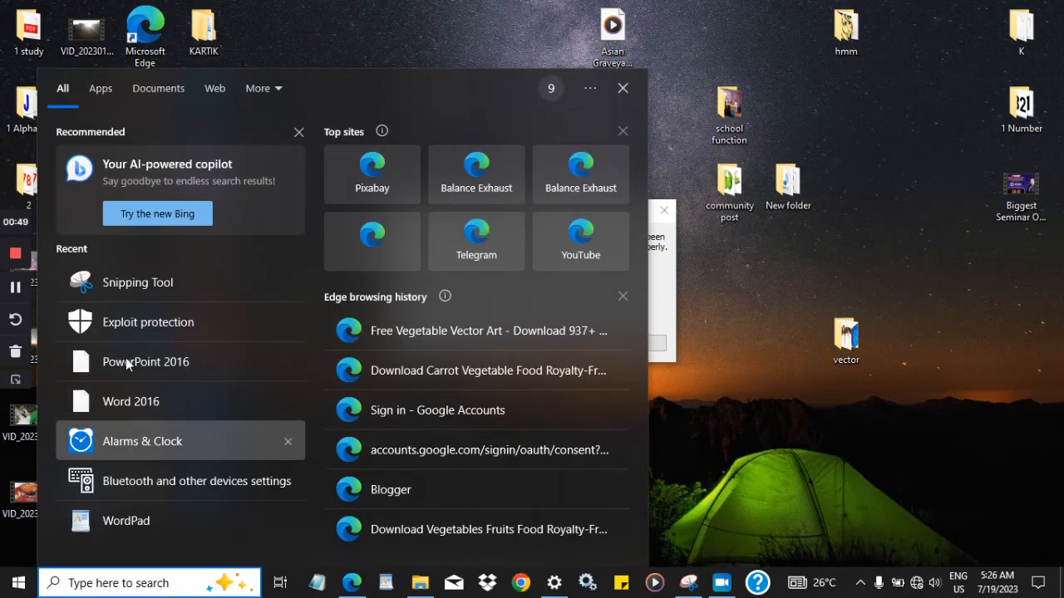
mouse_move(146, 362)
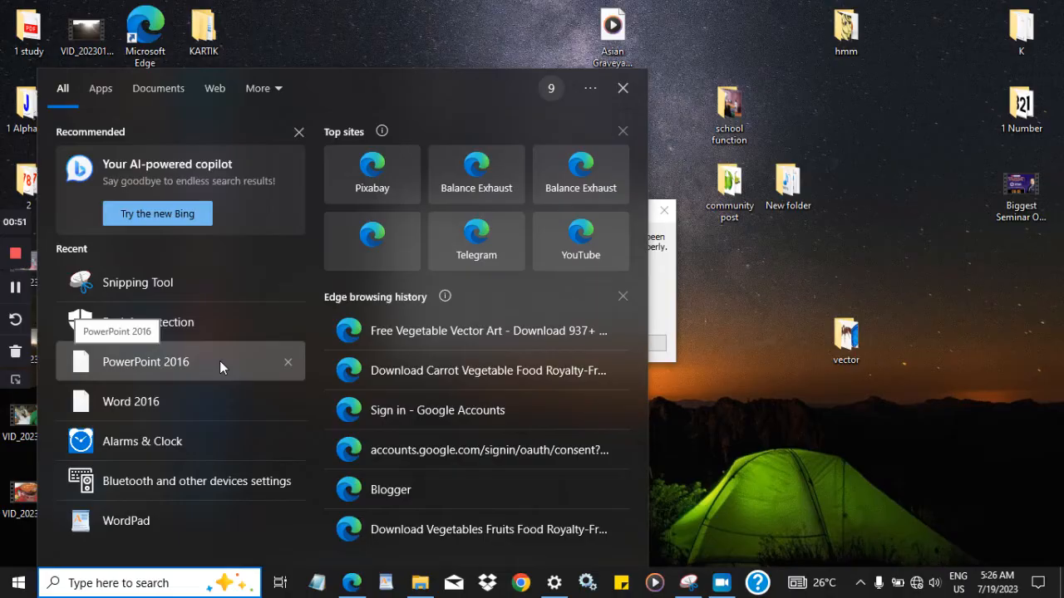
mouse_move(153, 401)
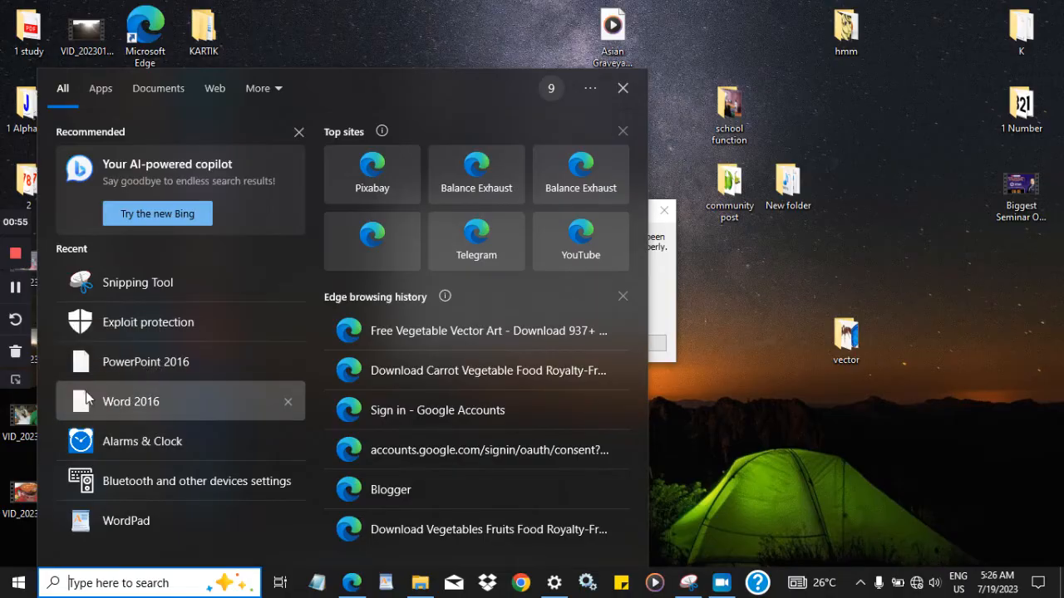
mouse_move(848, 269)
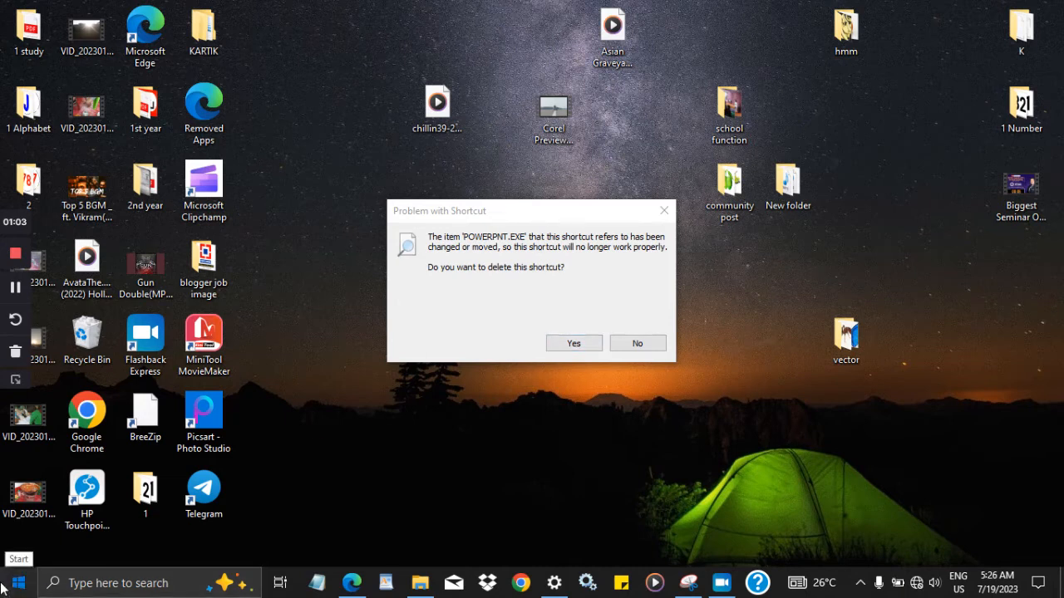
click(13, 582)
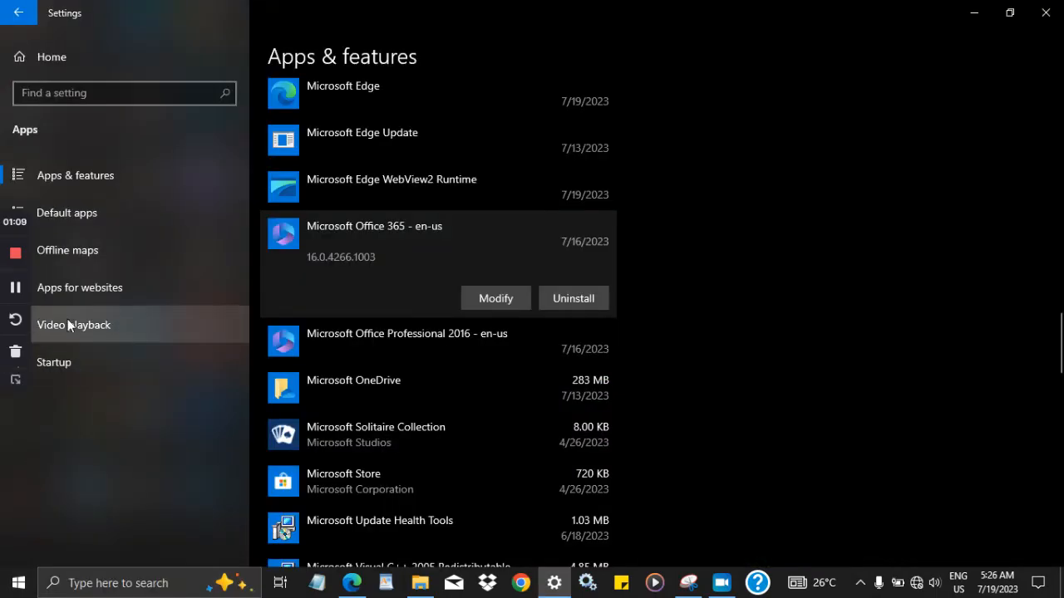
mouse_move(53, 133)
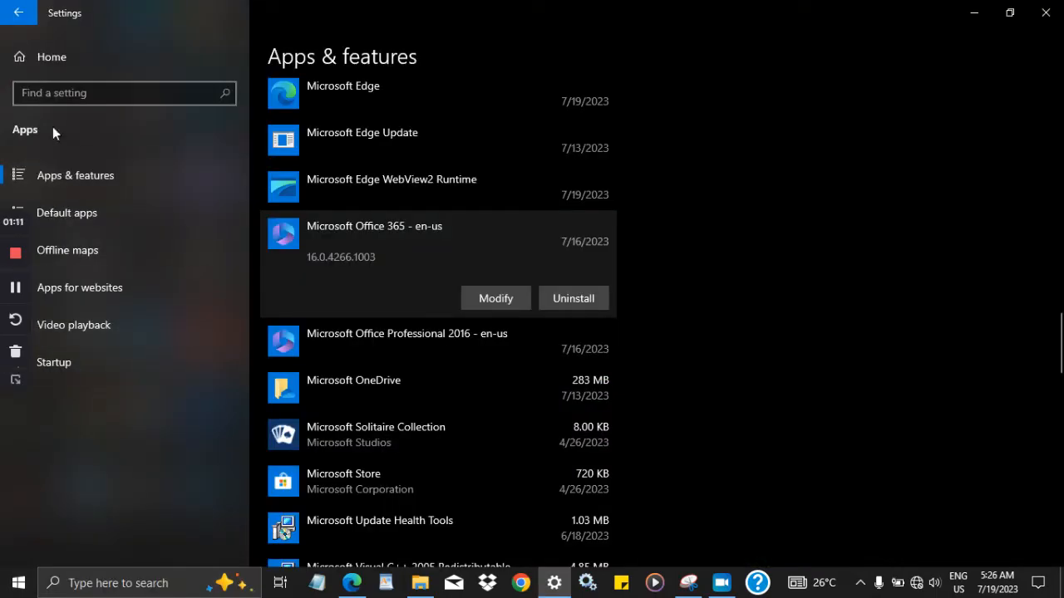
click(53, 56)
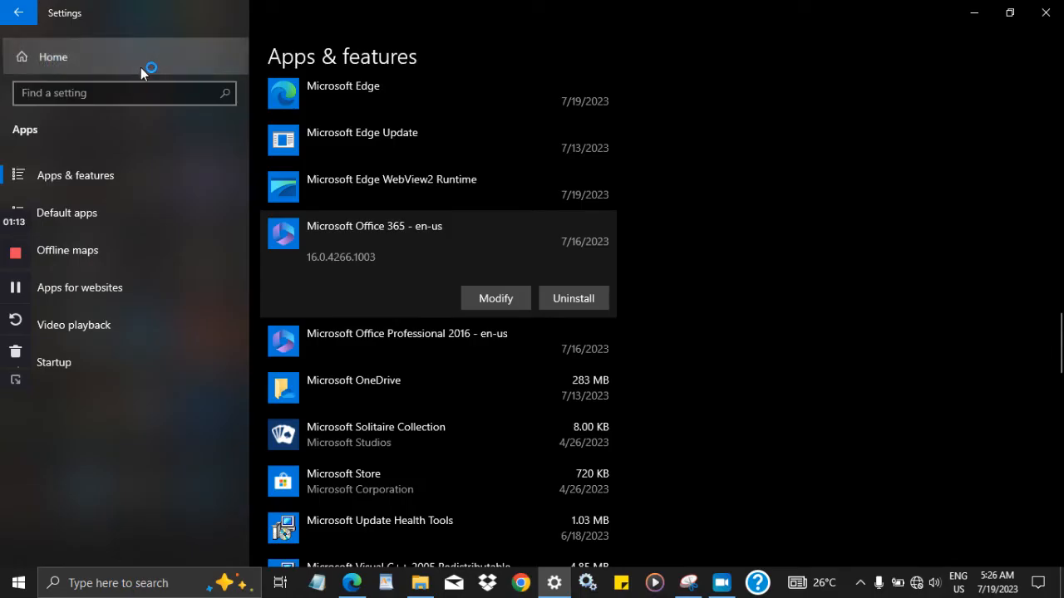
click(20, 13)
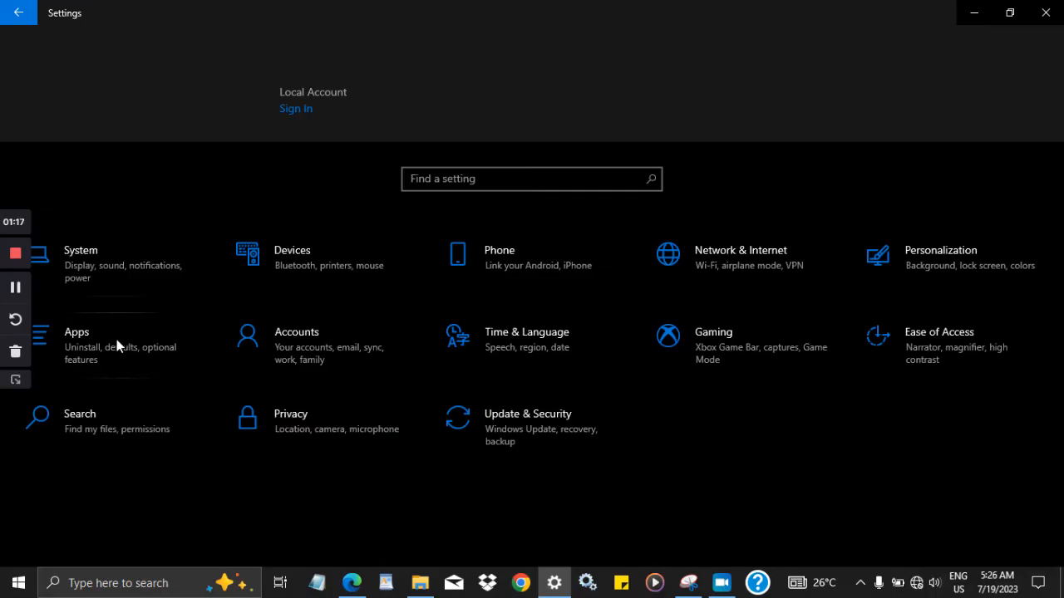
click(76, 332)
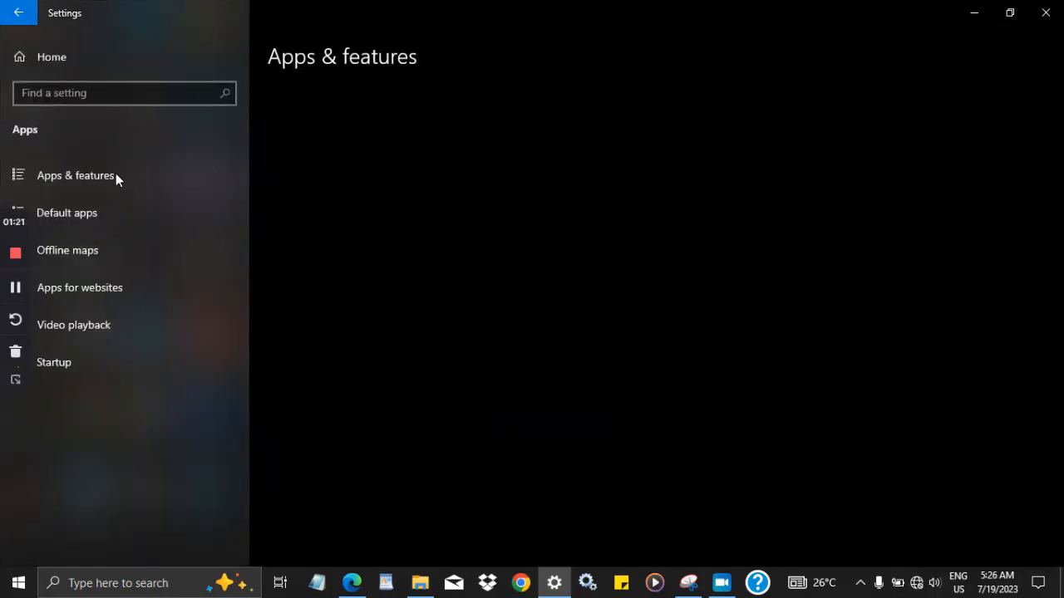
mouse_move(429, 186)
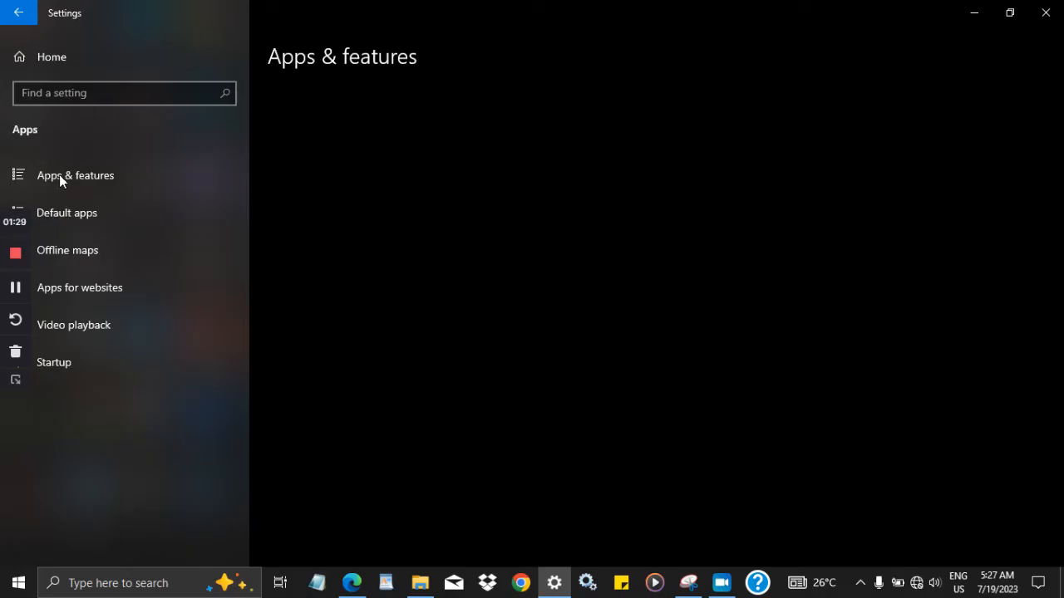
Scroll the installed-app list to Microsoft Office 365 - en-us and expand its Modify and Uninstall options.
click(75, 175)
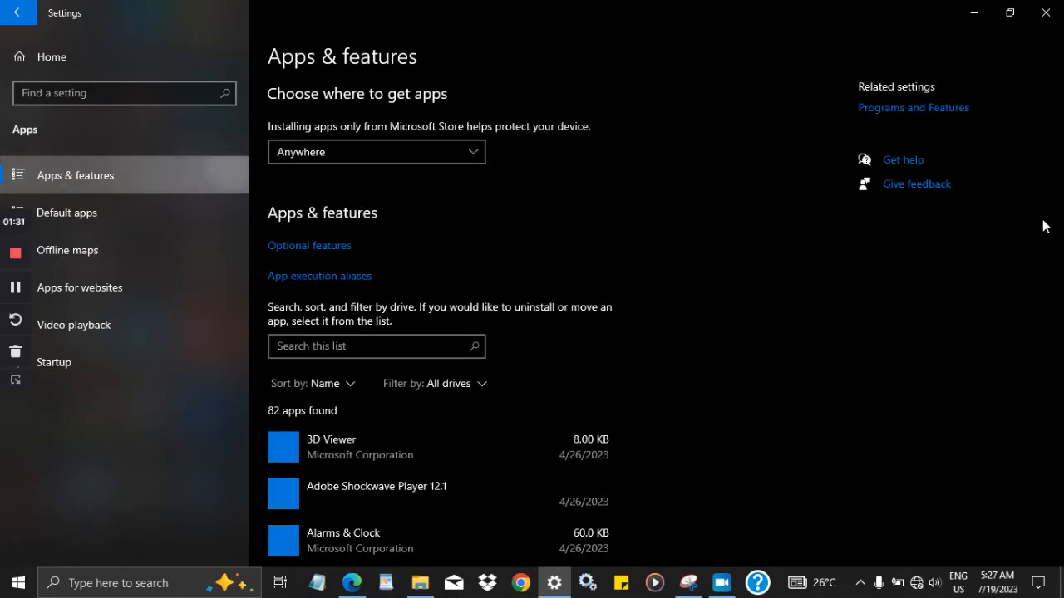
scroll(down, 3)
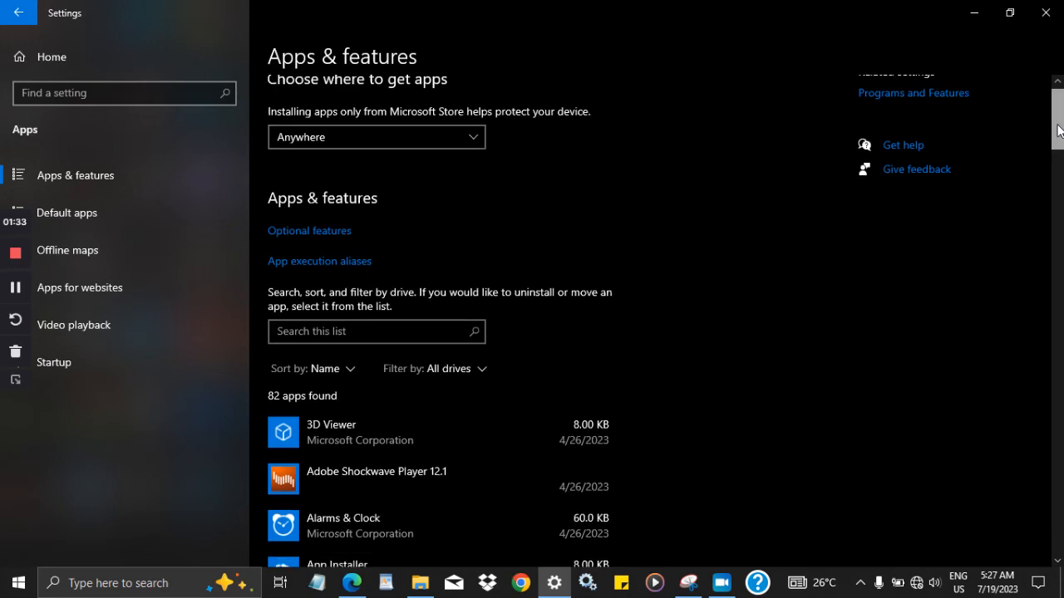
scroll(down, 3)
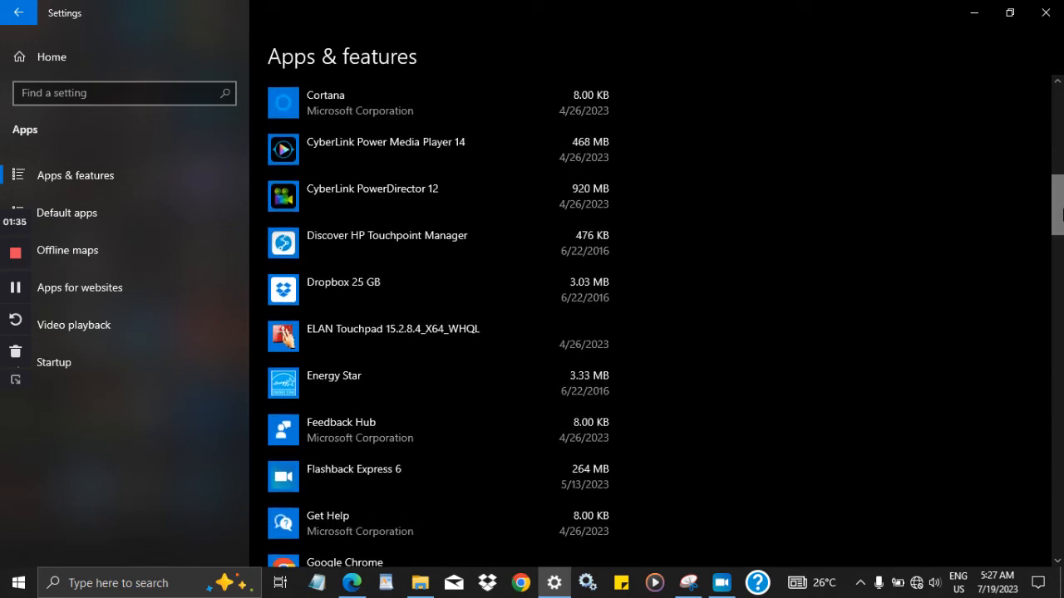
scroll(down, 3)
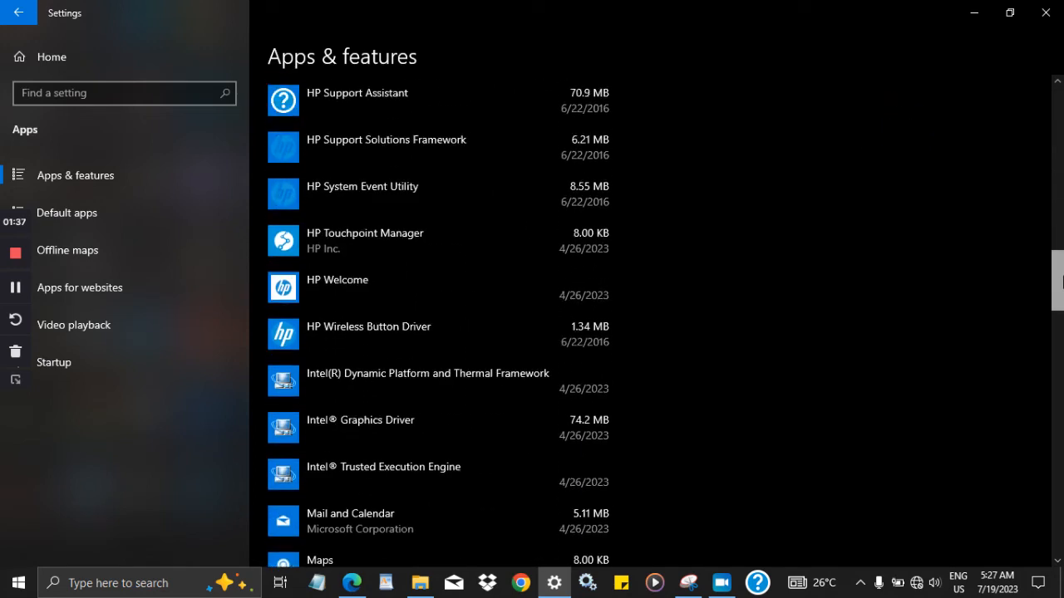
scroll(down, 3)
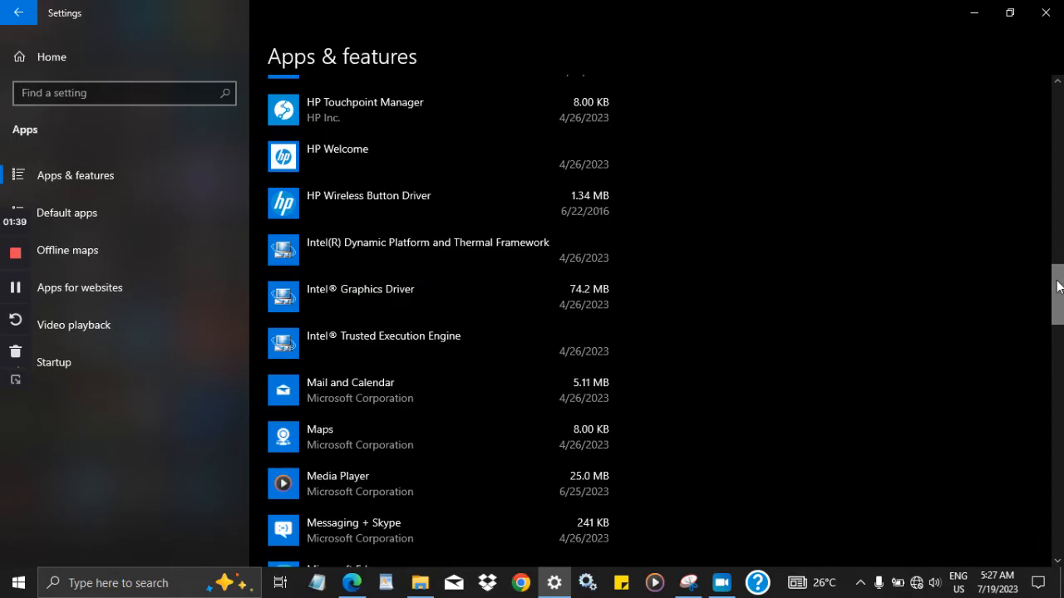
scroll(down, 3)
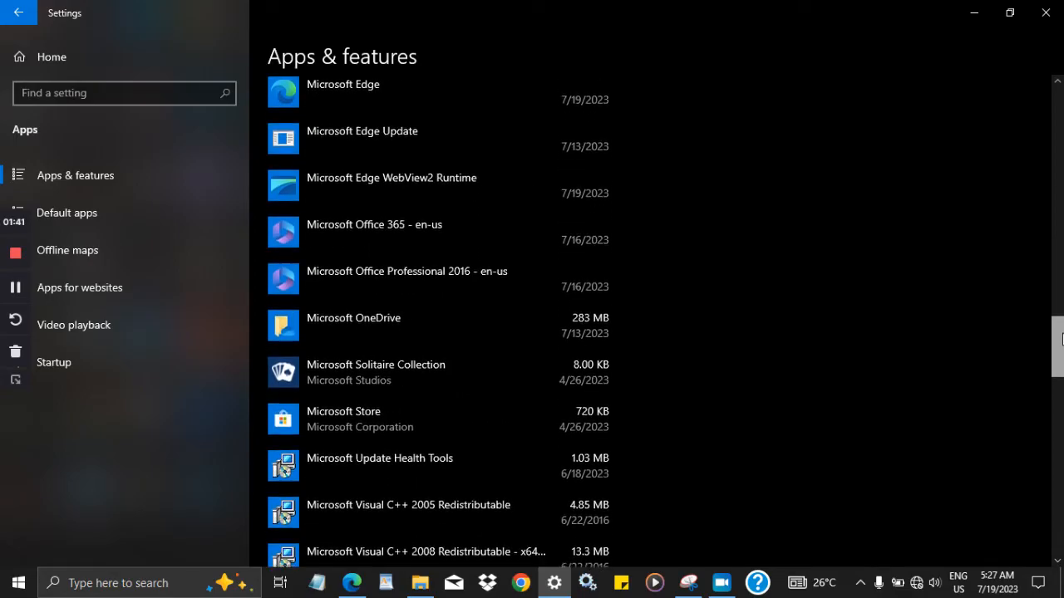
scroll(down, 3)
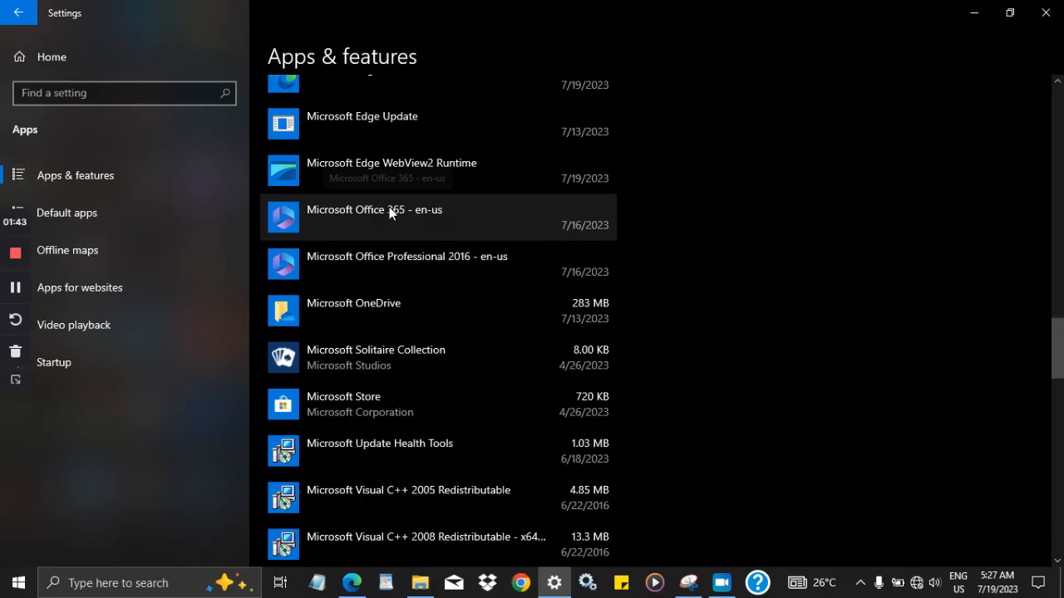
mouse_move(407, 218)
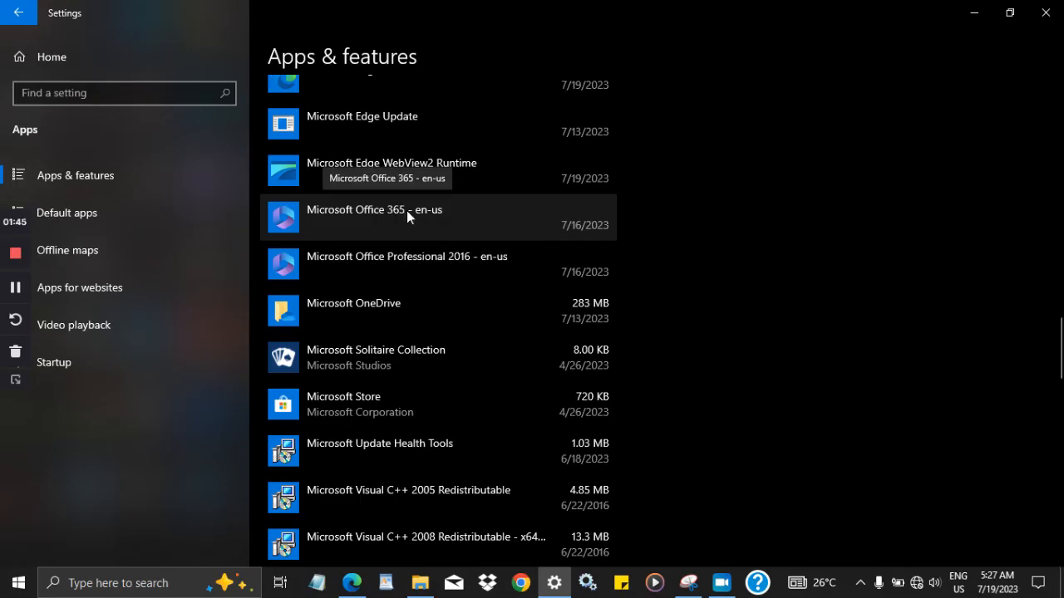
click(374, 209)
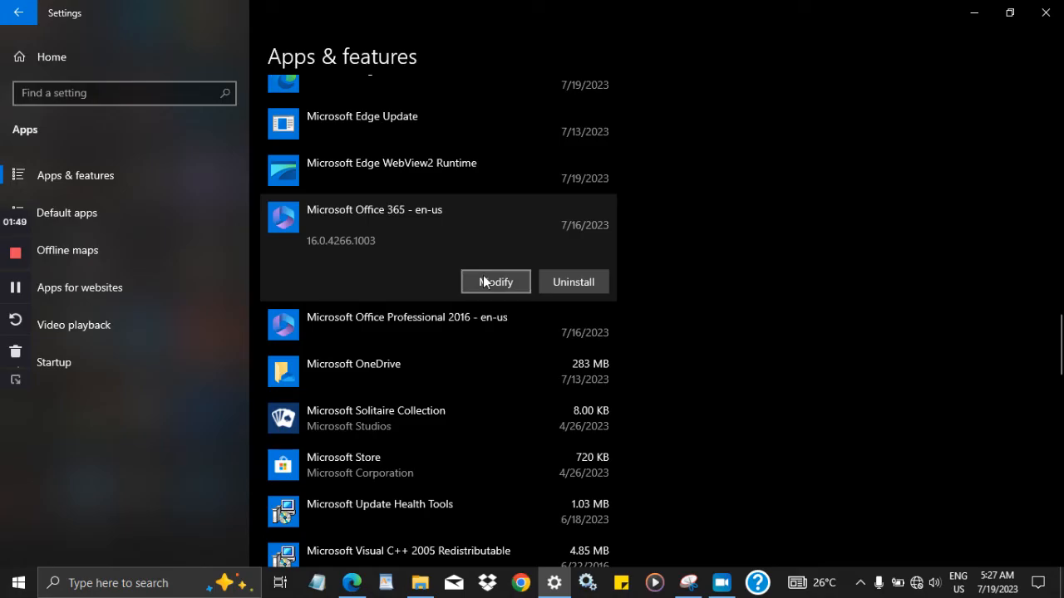
mouse_move(501, 286)
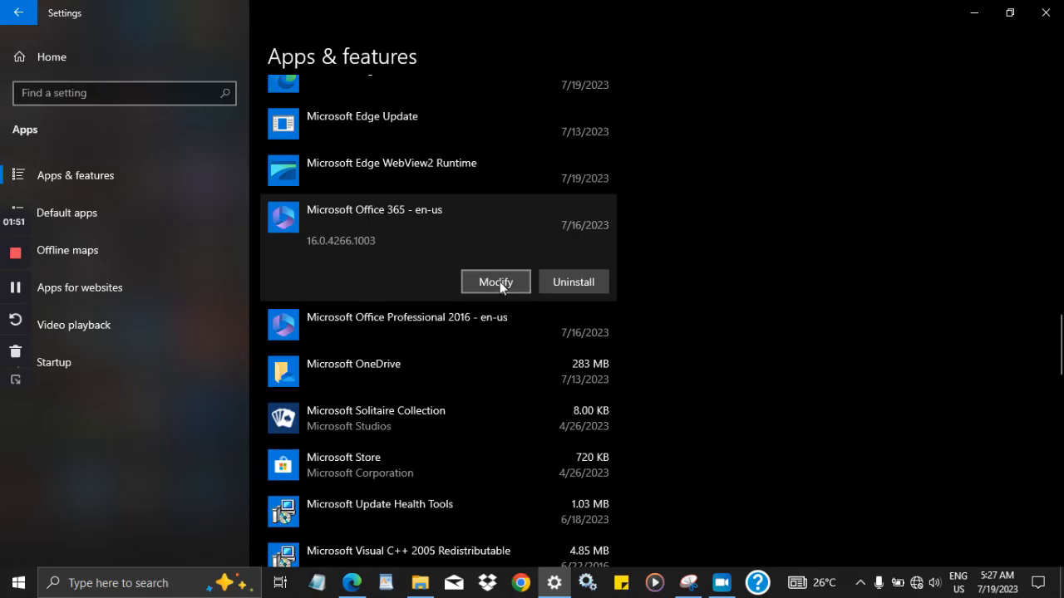
click(495, 282)
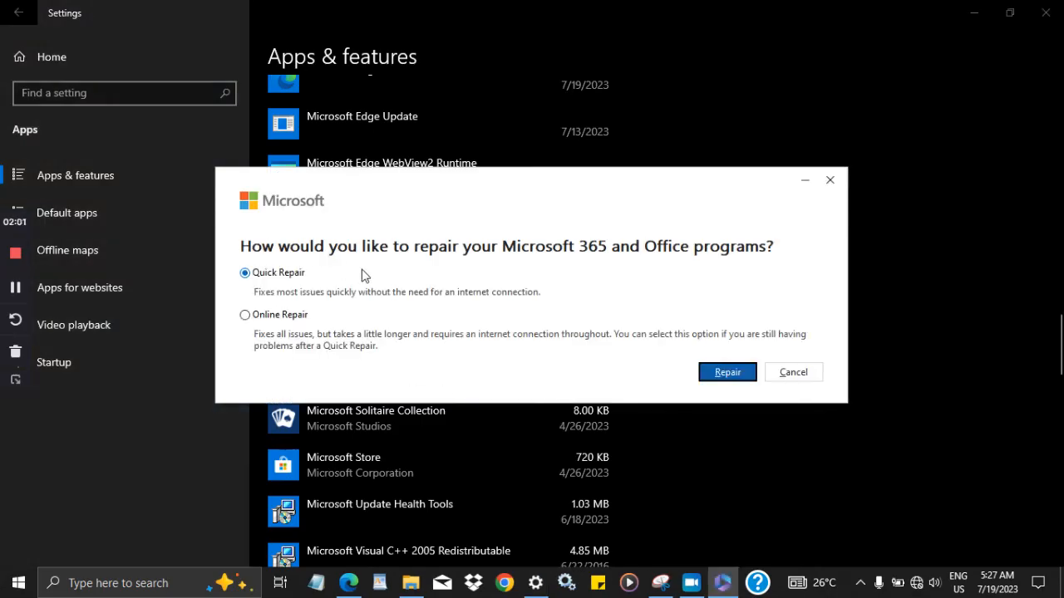
mouse_move(289, 296)
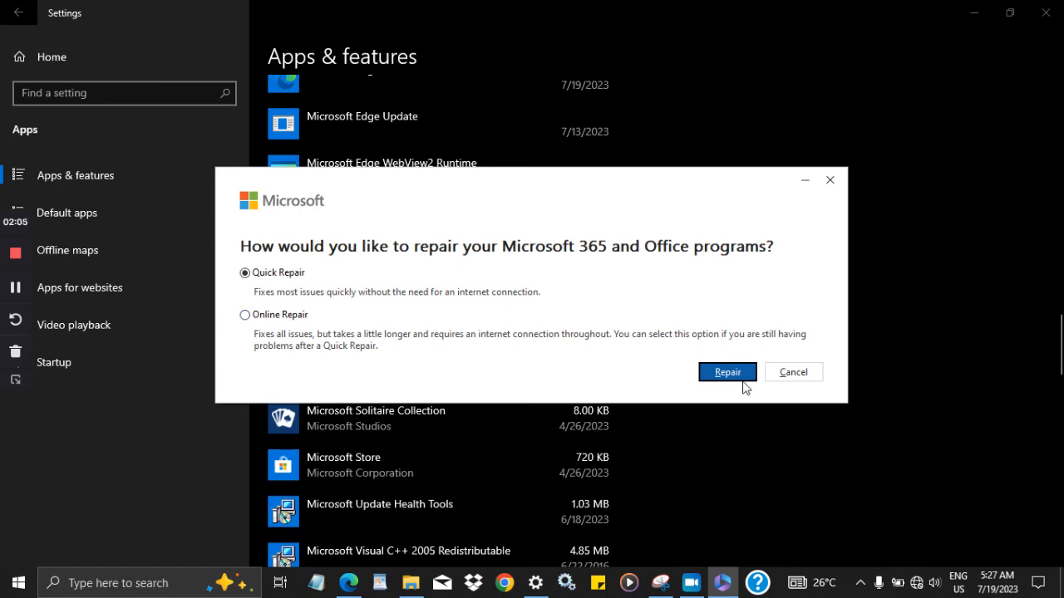
mouse_move(766, 475)
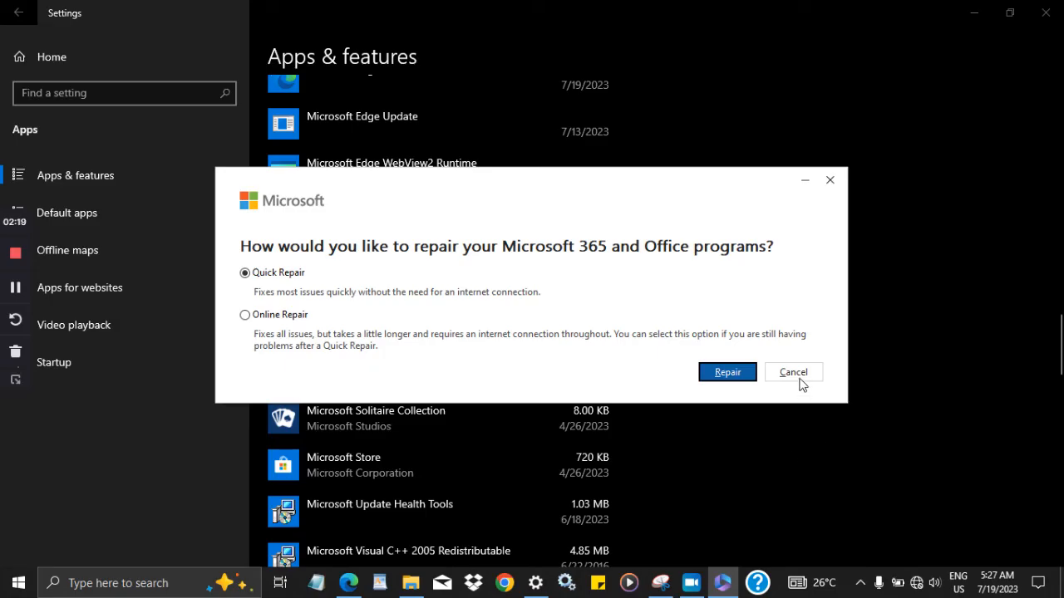
click(791, 372)
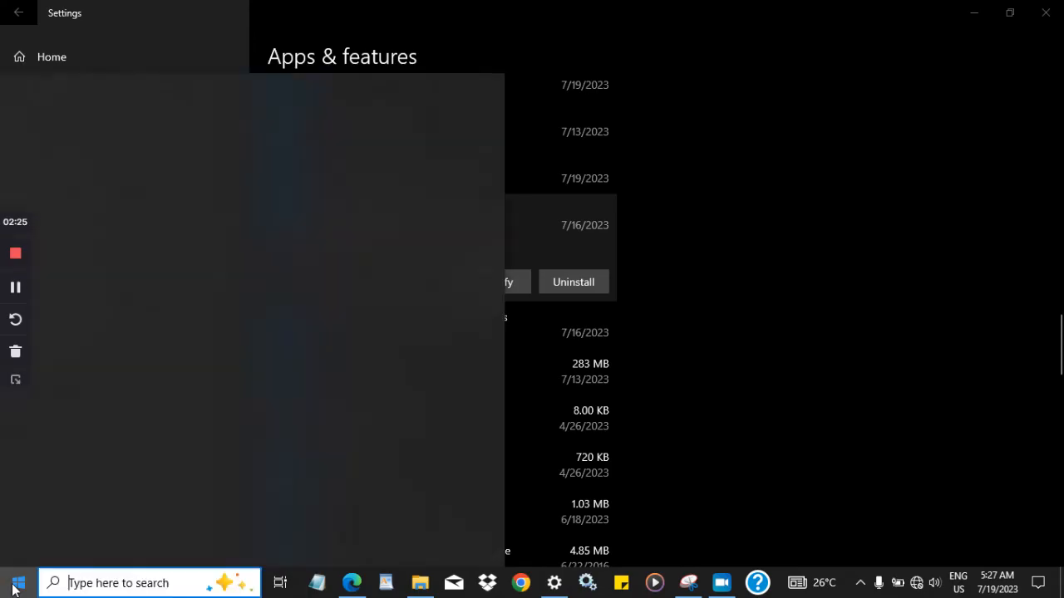
Expand the Office folder in the Start menu to show Word, Excel and PowerPoint.
click(15, 582)
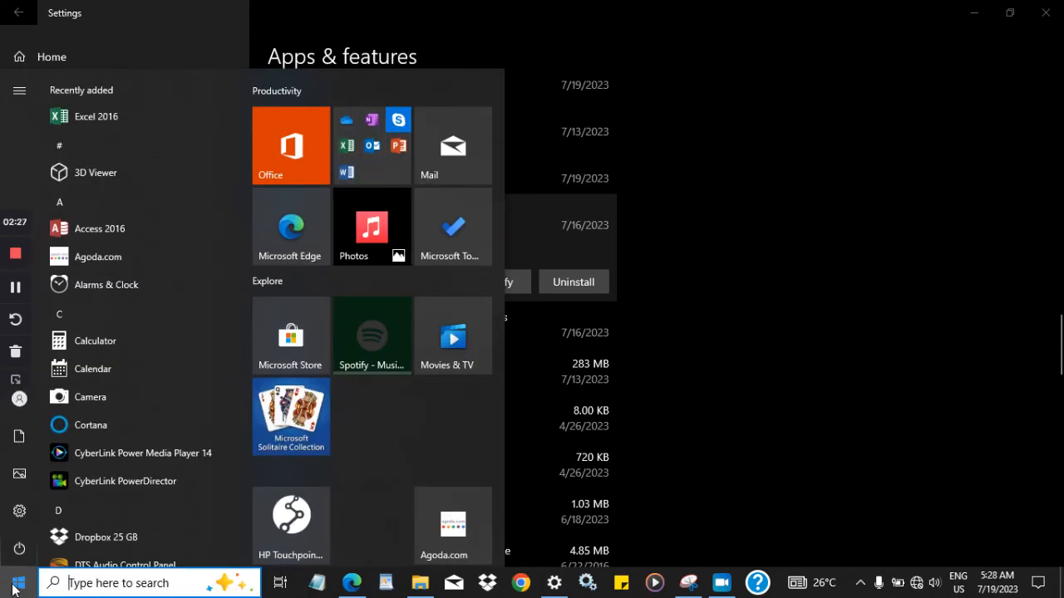
click(372, 146)
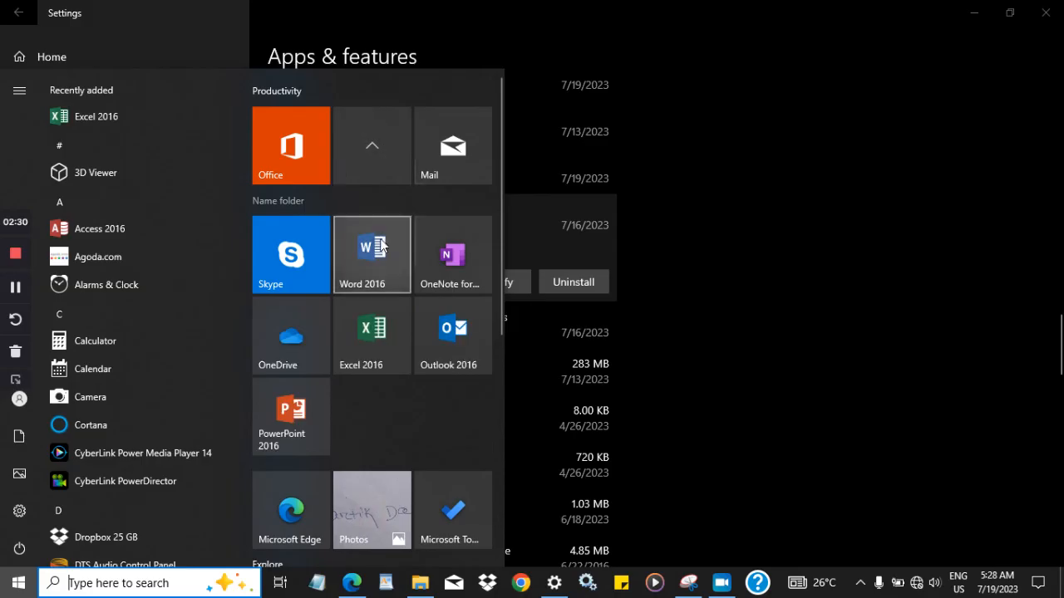
mouse_move(373, 335)
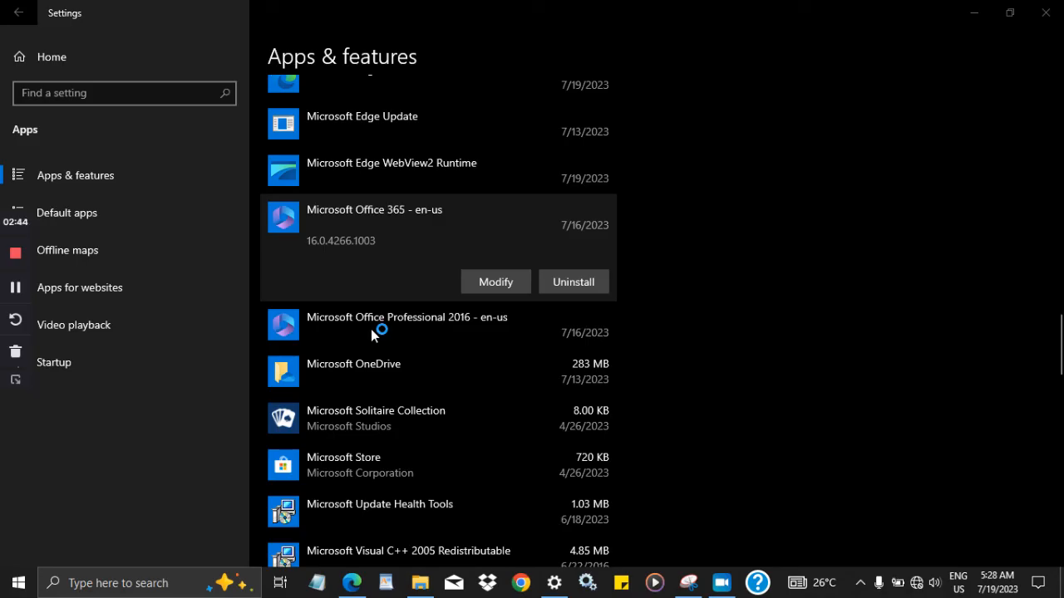
mouse_move(438, 307)
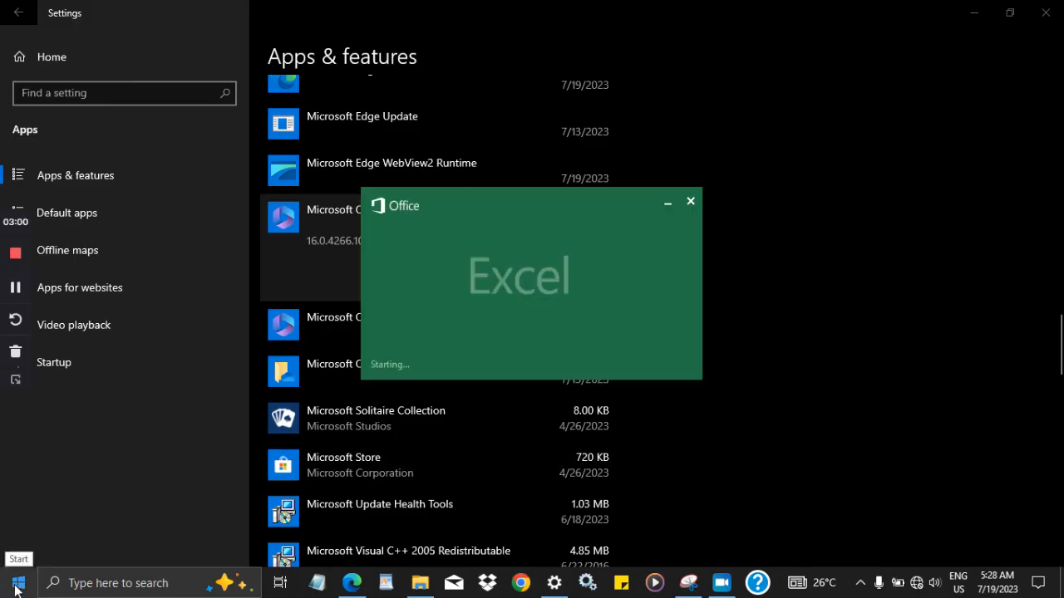
mouse_move(343, 465)
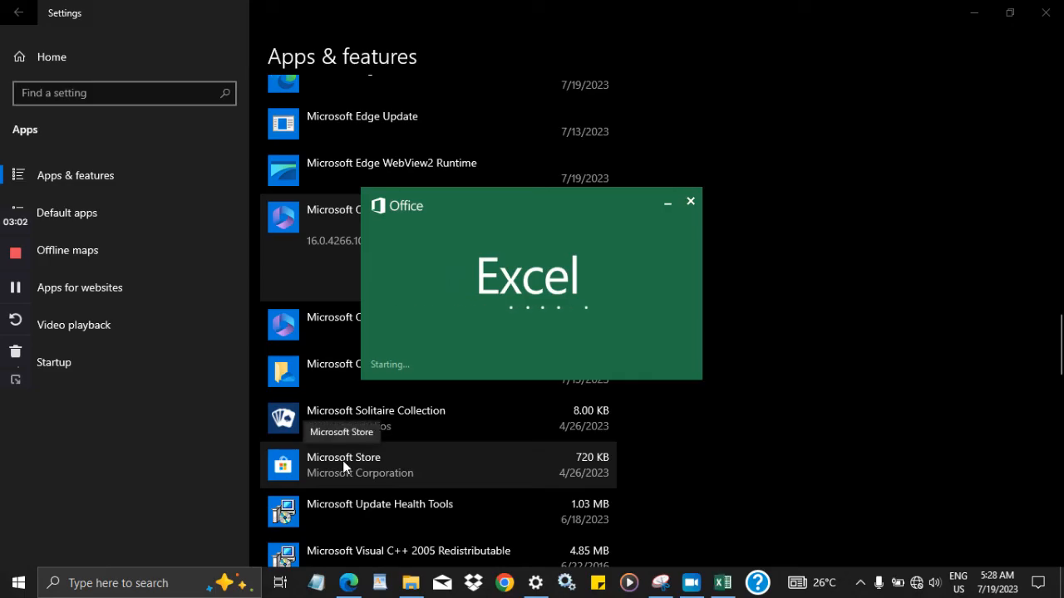